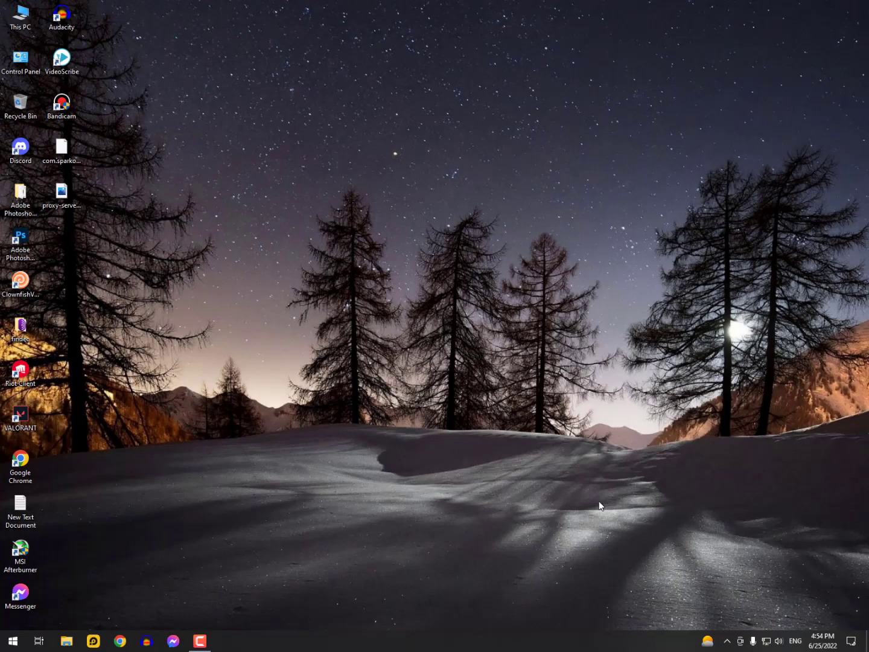
Step: Launch Control Panel to show its settings categories
{"action": "left_click", "coordinate": [20, 281]}
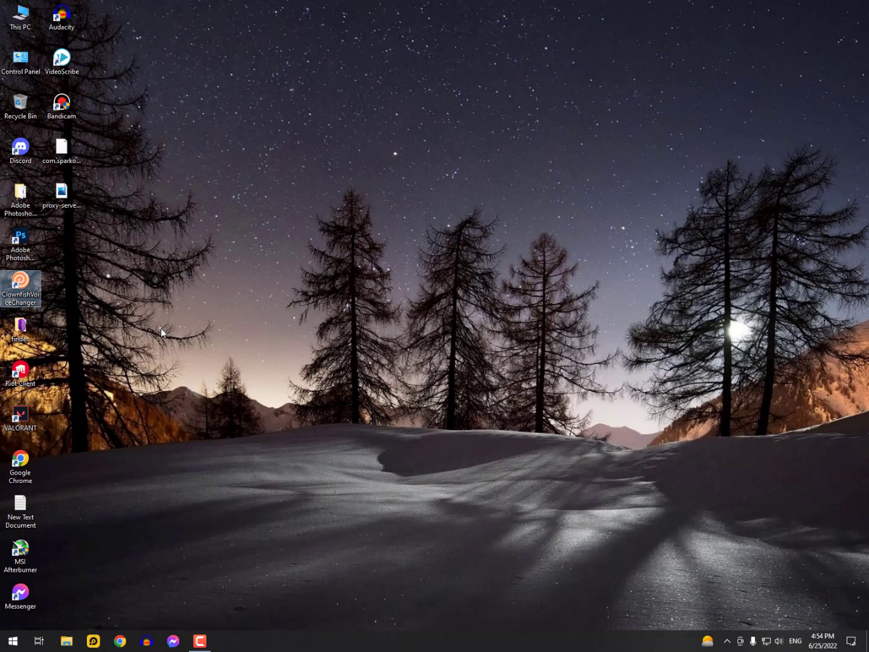
{"action": "mouse_move", "coordinate": [203, 385]}
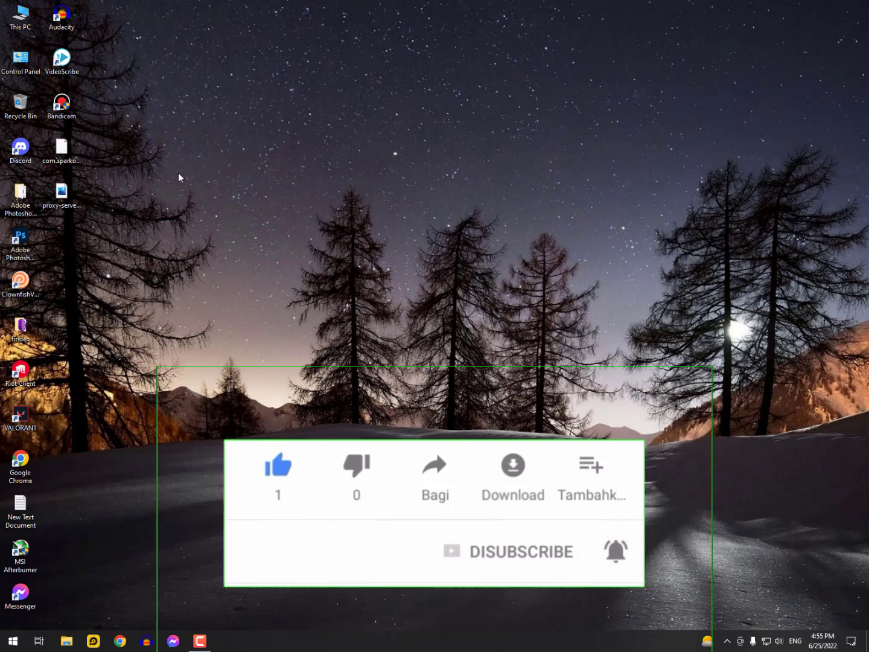
{"action": "left_click", "coordinate": [12, 641]}
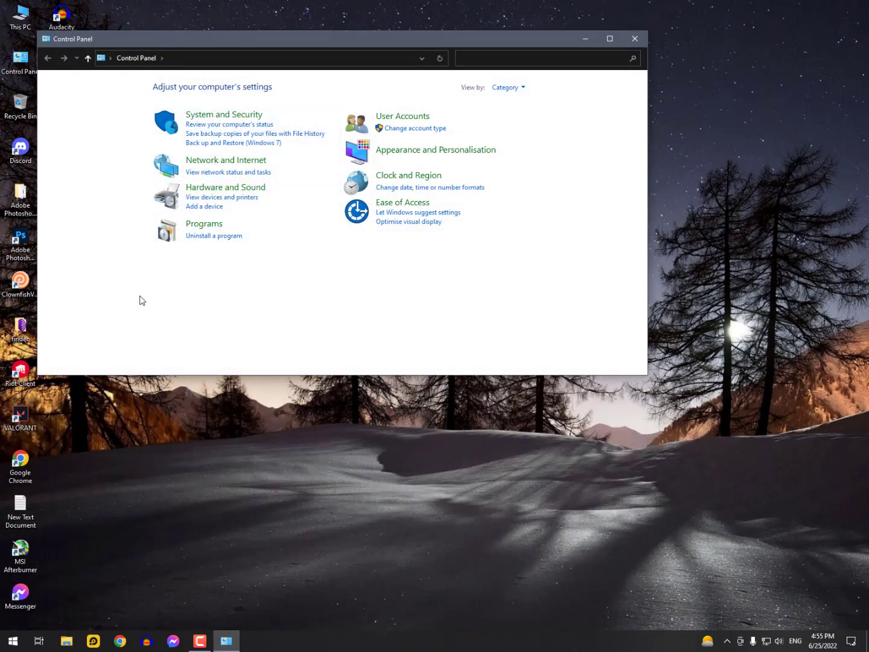
Step: Search Control Panel for 'internet options' to reach Internet Properties
{"action": "left_click", "coordinate": [12, 642]}
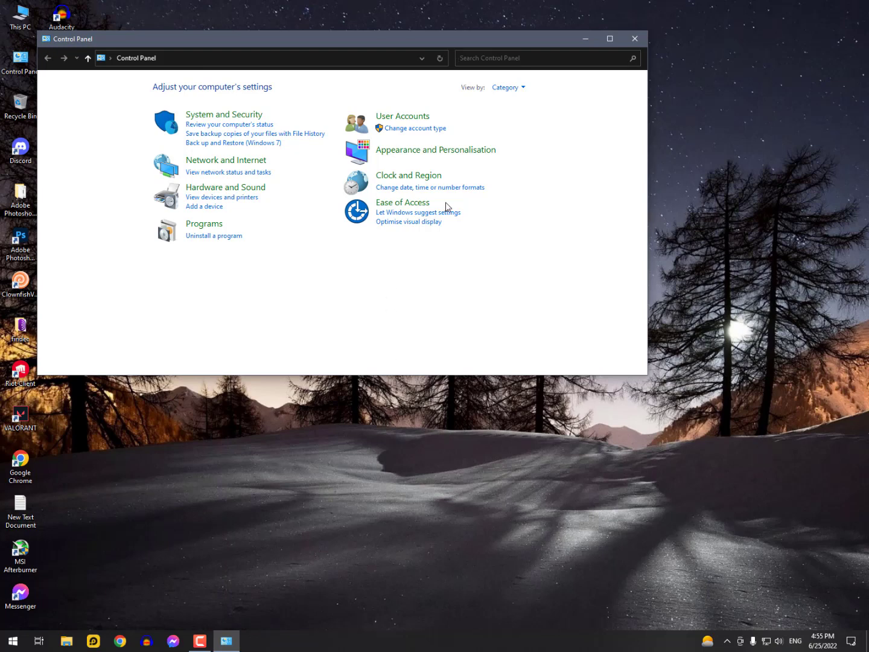
{"action": "type", "text": "int"}
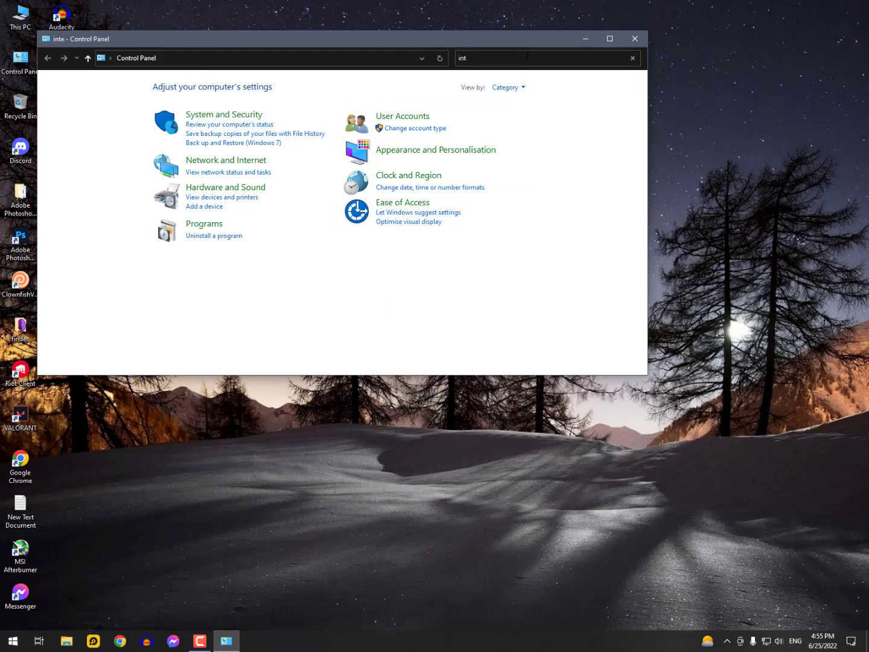
{"action": "type", "text": "internet options"}
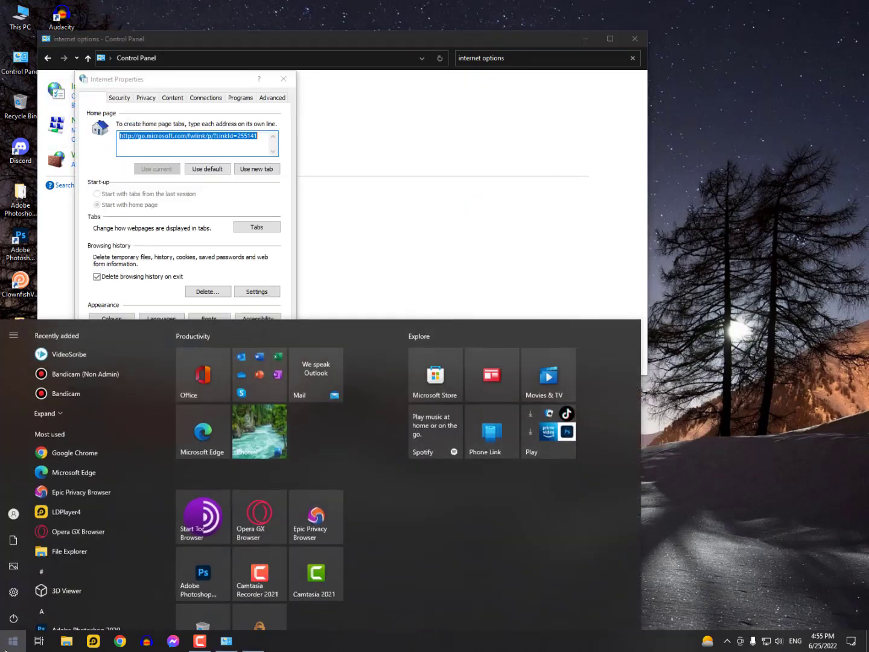
Step: Set browsing history to check for newer versions of stored pages Never
{"action": "type", "text": "internet"}
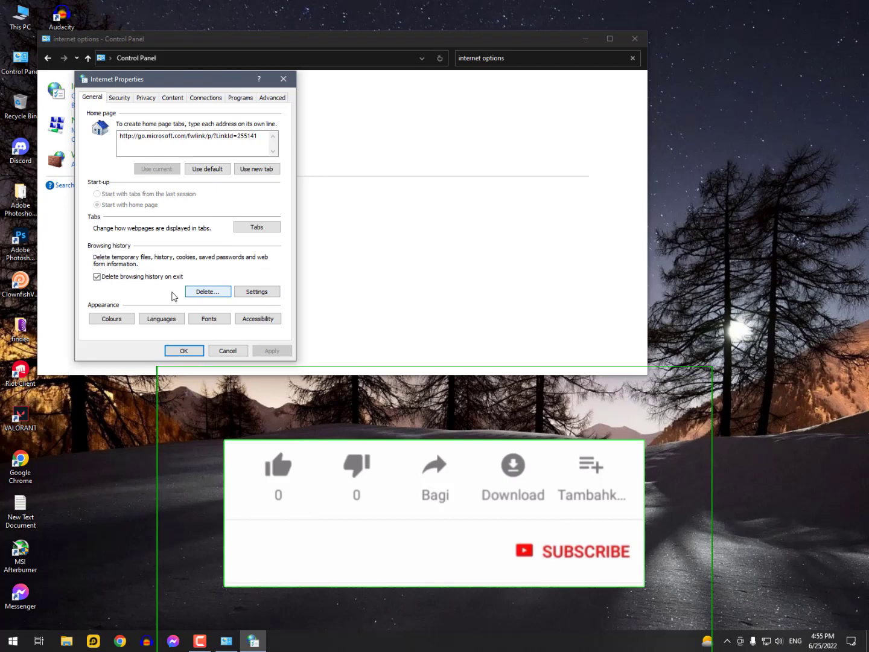
{"action": "left_click", "coordinate": [278, 465]}
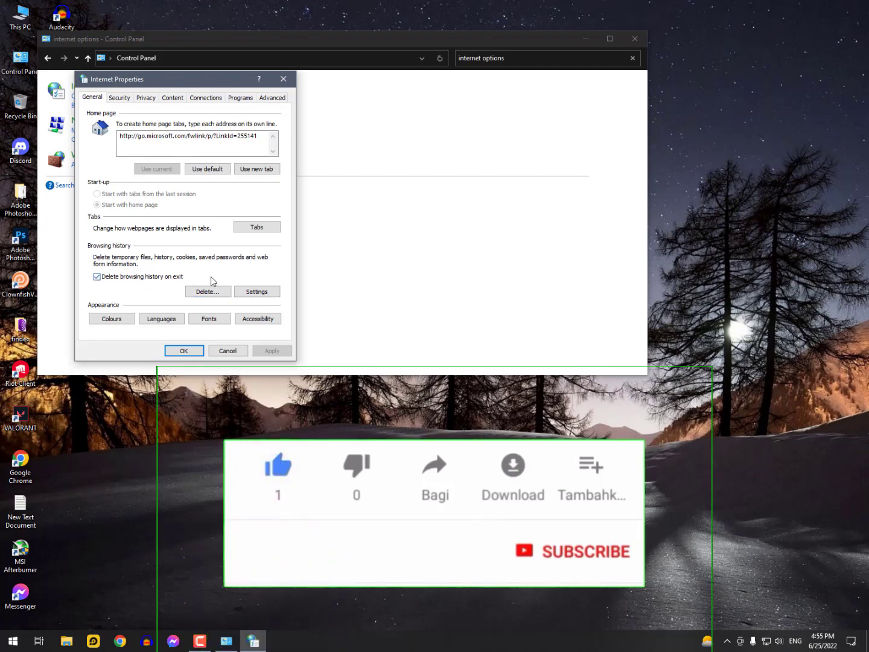
{"action": "left_click", "coordinate": [256, 292]}
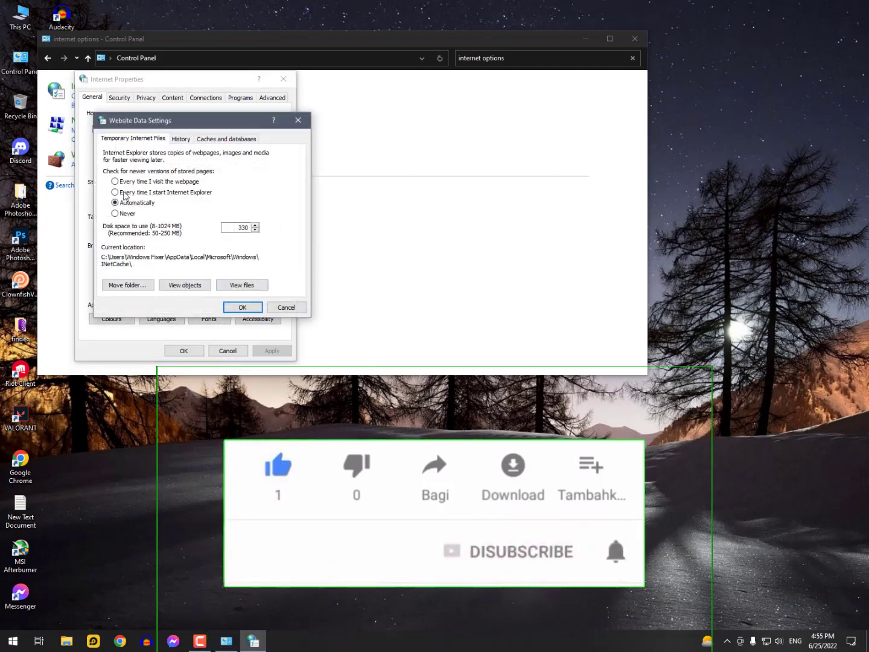
{"action": "left_click", "coordinate": [115, 213]}
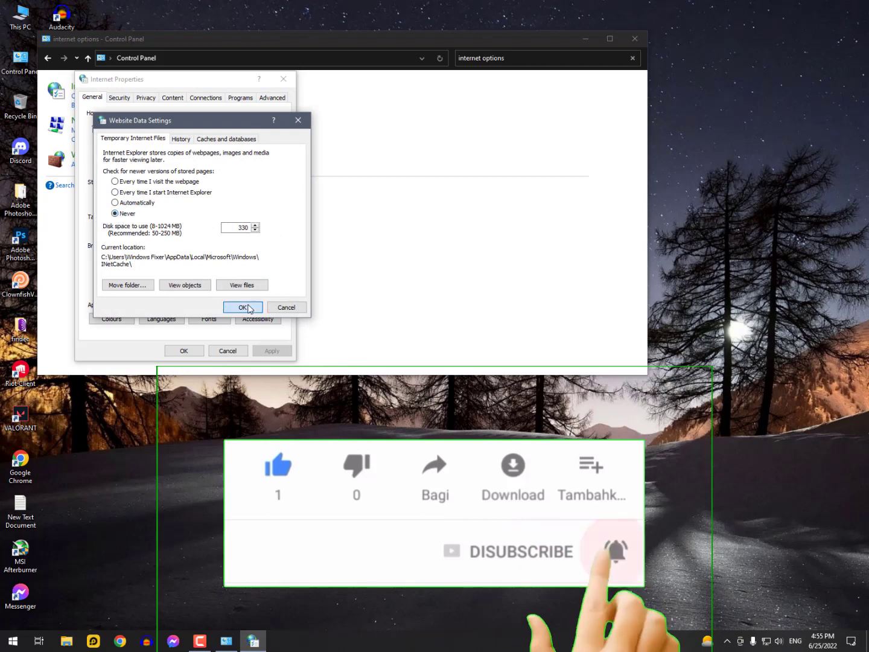
{"action": "left_click", "coordinate": [244, 307]}
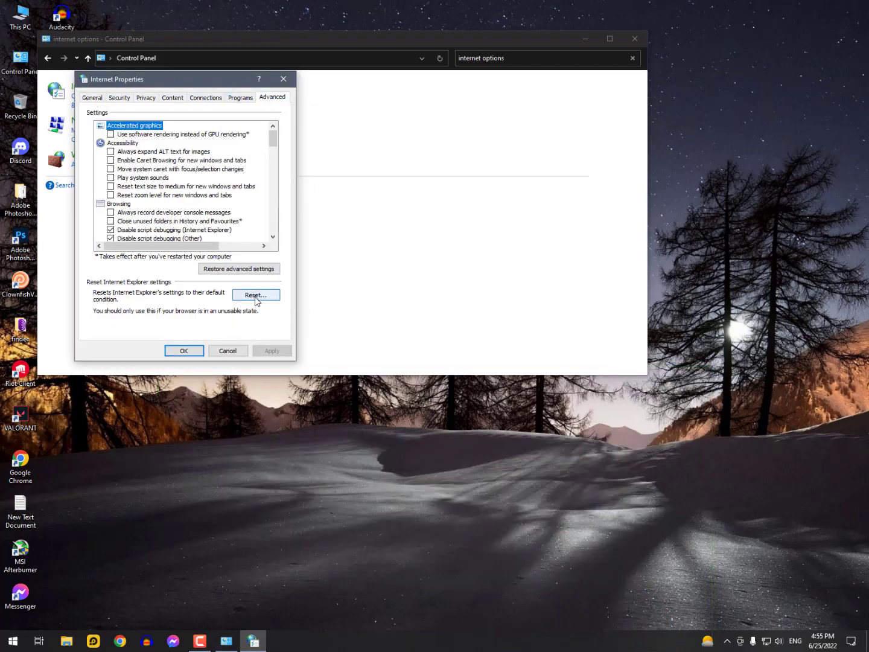
Step: Reset Internet Explorer settings with Delete personal settings ticked, then close the report
{"action": "left_click", "coordinate": [256, 295]}
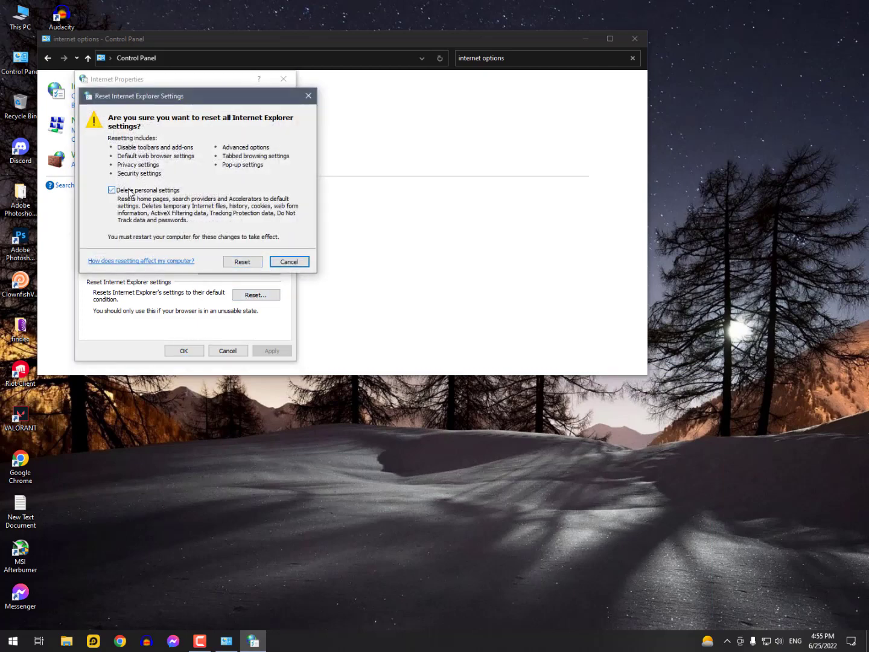
{"action": "left_click", "coordinate": [242, 262]}
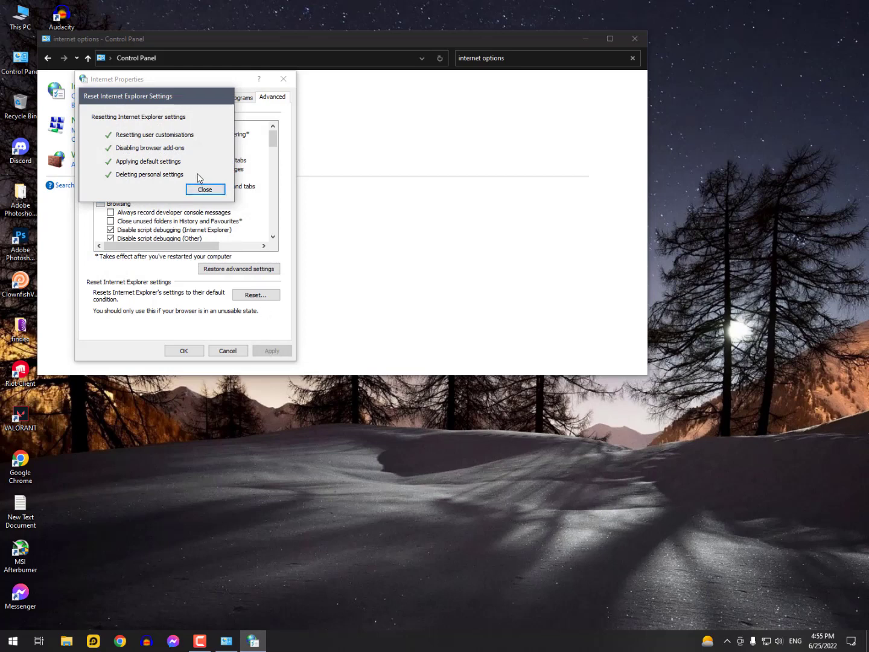
{"action": "left_click", "coordinate": [205, 189]}
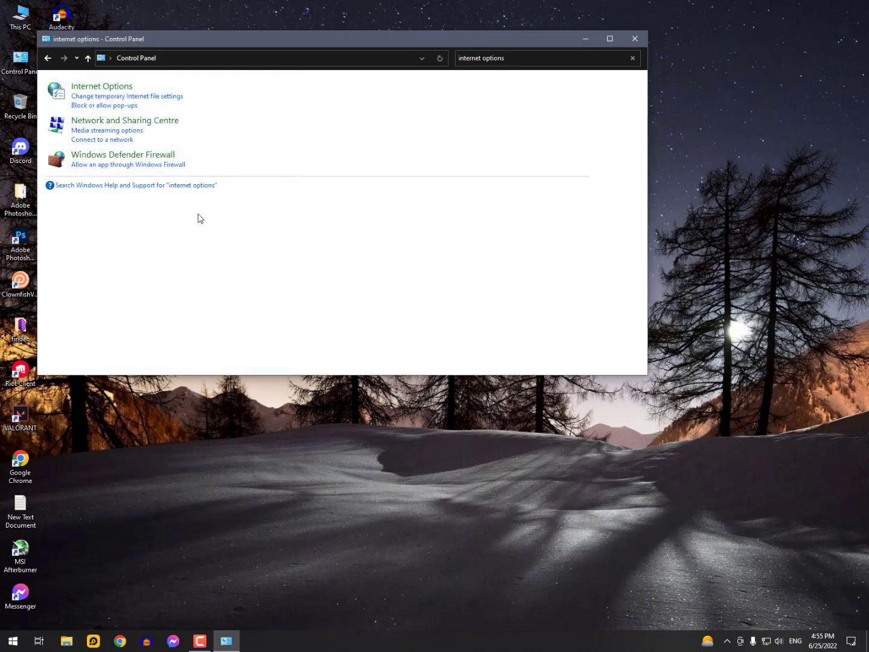
Step: Reopen Internet Properties and open the LAN settings on the Connections tab
{"action": "left_click", "coordinate": [102, 86]}
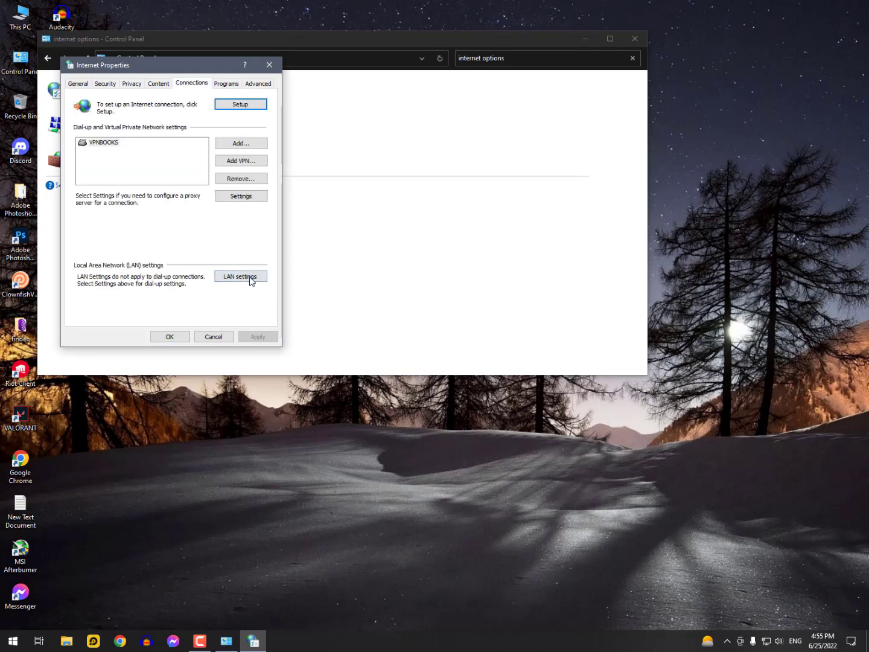
{"action": "left_click", "coordinate": [240, 275]}
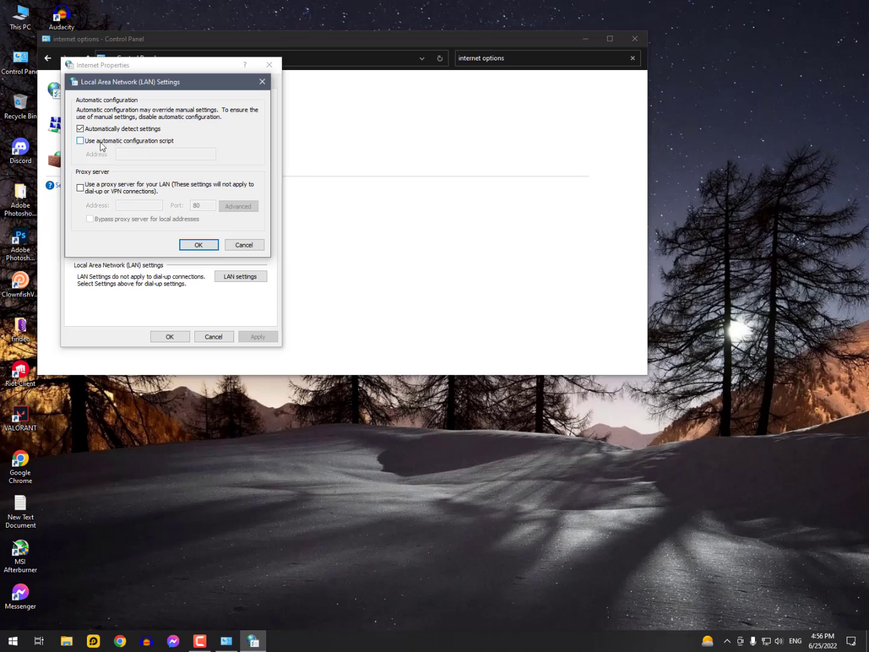
{"action": "mouse_move", "coordinate": [164, 141]}
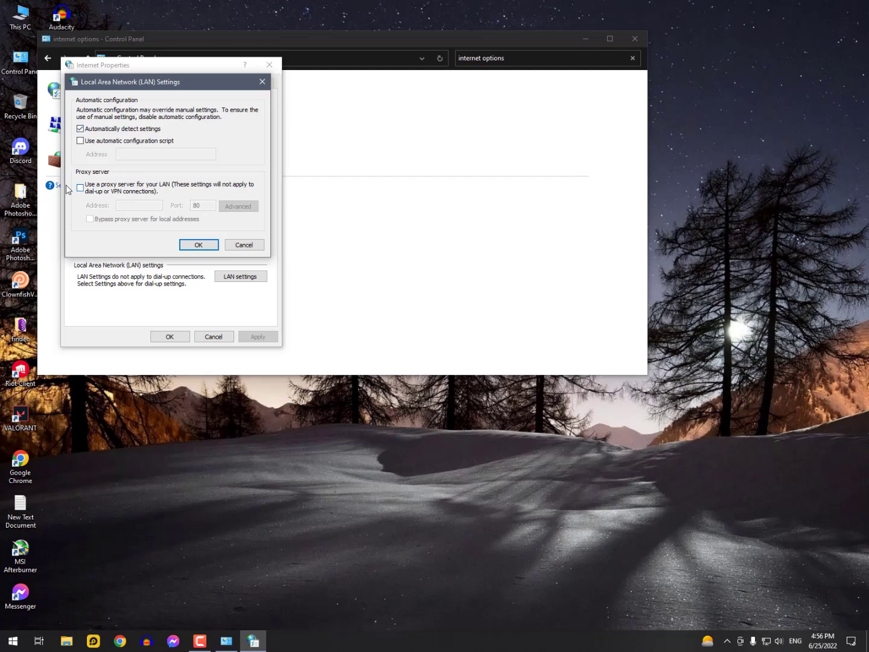
Step: Confirm automatic detection with no proxy server and close the settings windows
{"action": "left_click", "coordinate": [198, 244]}
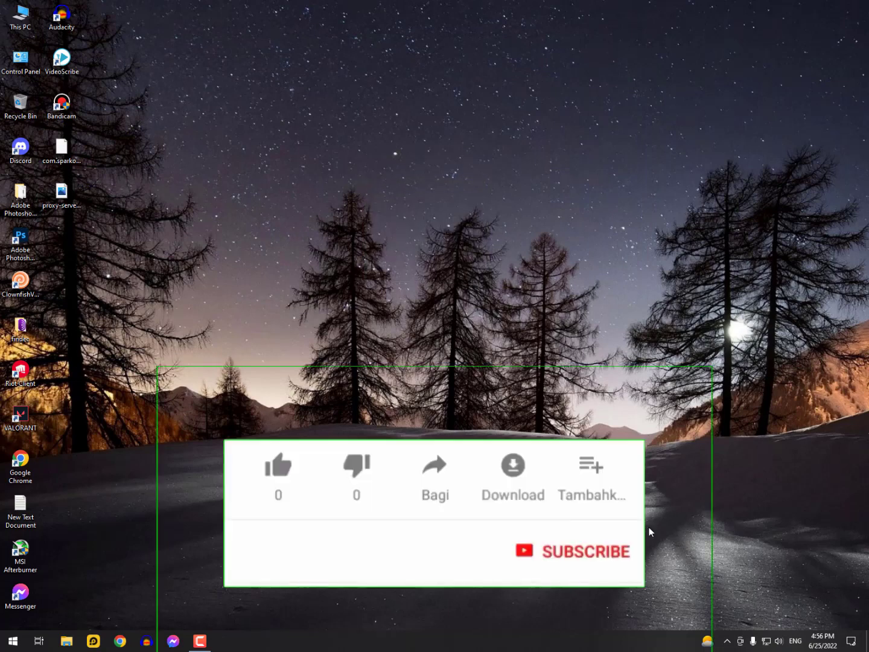
{"action": "left_click", "coordinate": [278, 465]}
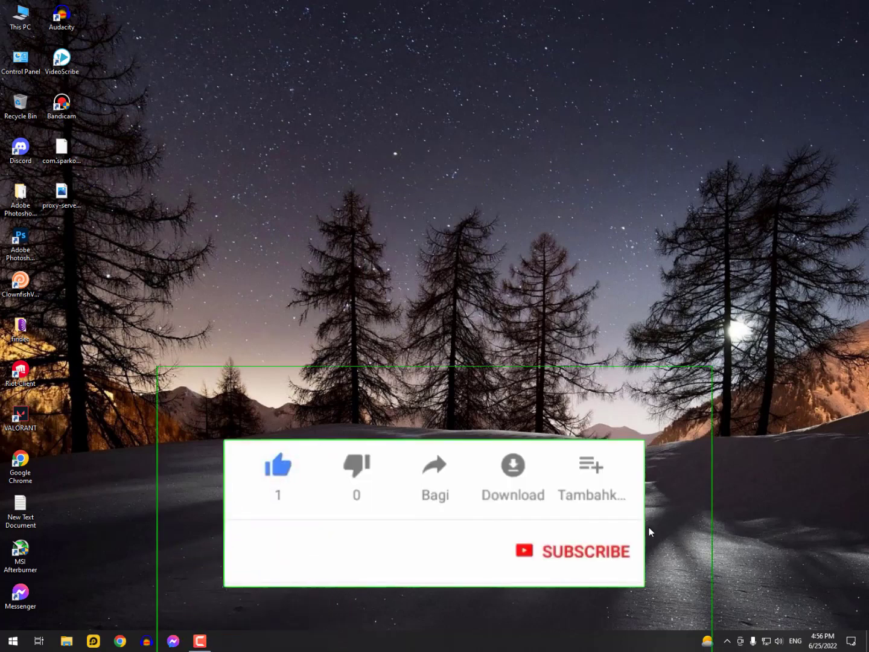
{"action": "left_click", "coordinate": [572, 551]}
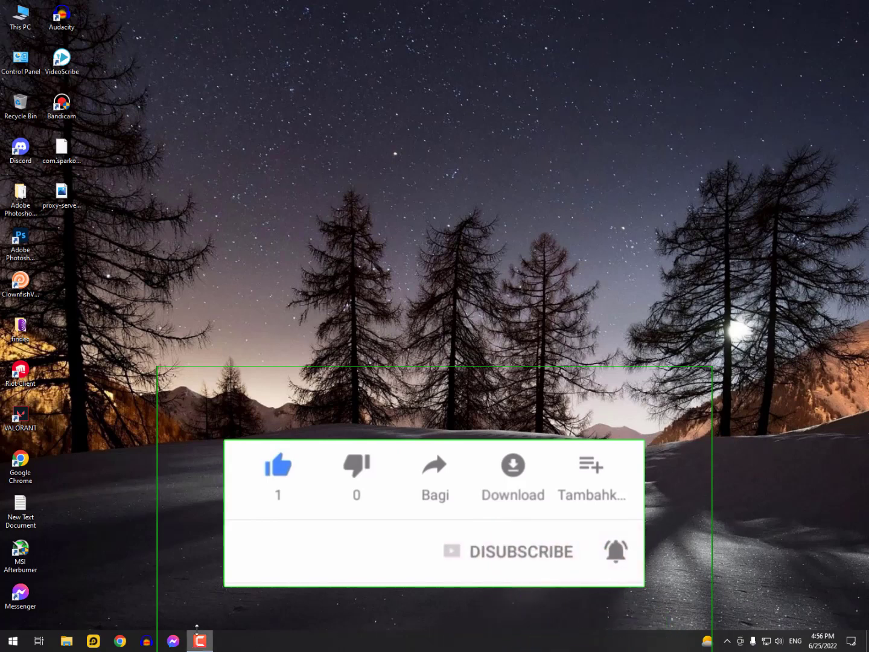
{"action": "mouse_move", "coordinate": [561, 162]}
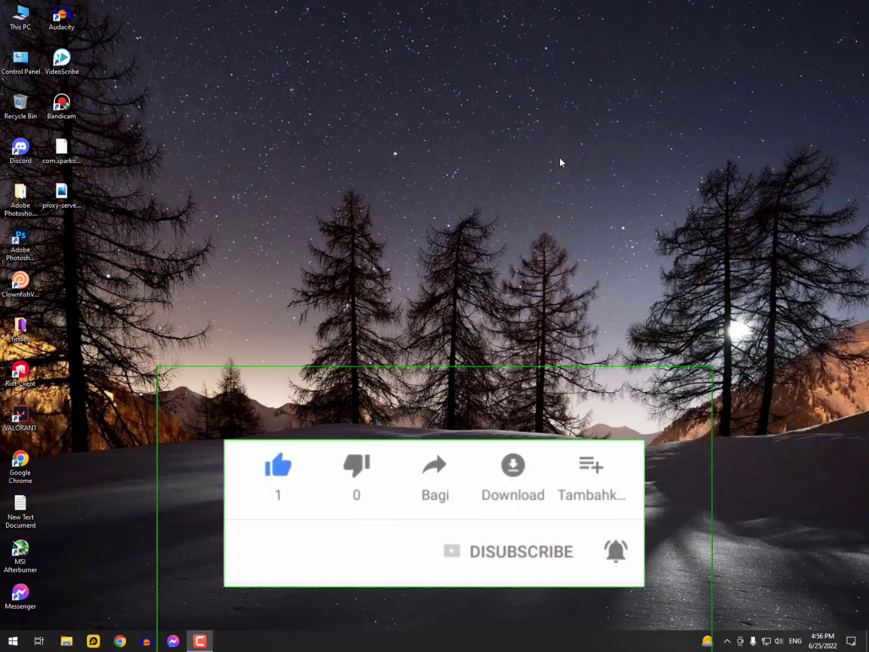